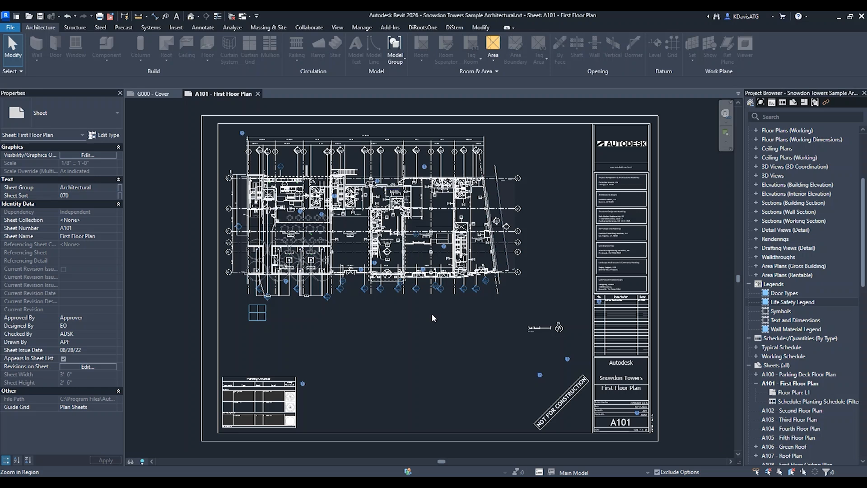
{"action": "mouse_move", "coordinate": [188, 161]}
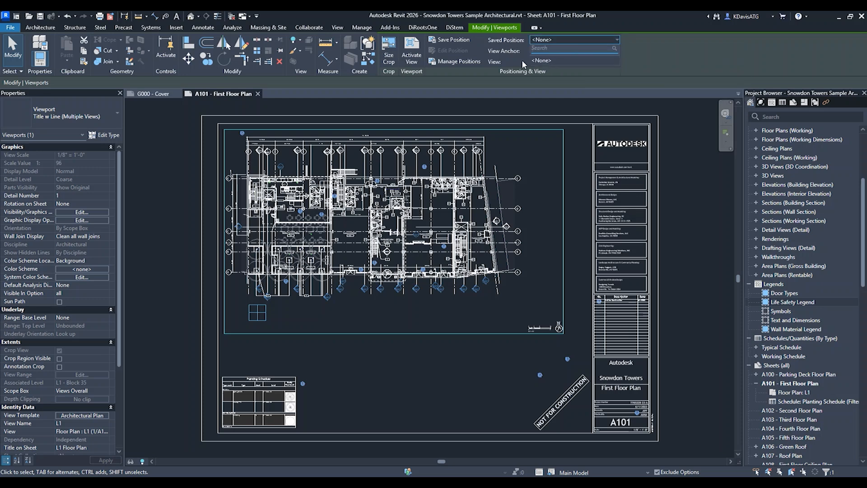
{"action": "mouse_move", "coordinate": [453, 39]}
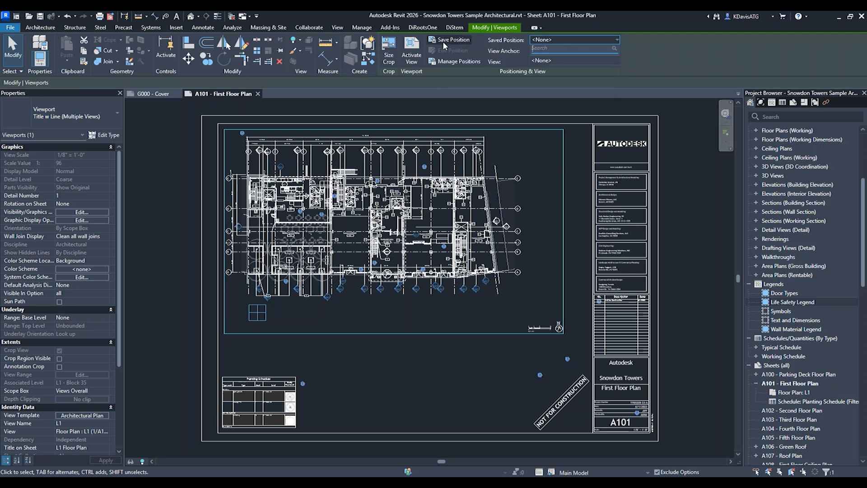
Step: Save the selected A101 floor plan viewport's placement as a position named 'Floor Plan'
{"action": "left_click", "coordinate": [452, 39]}
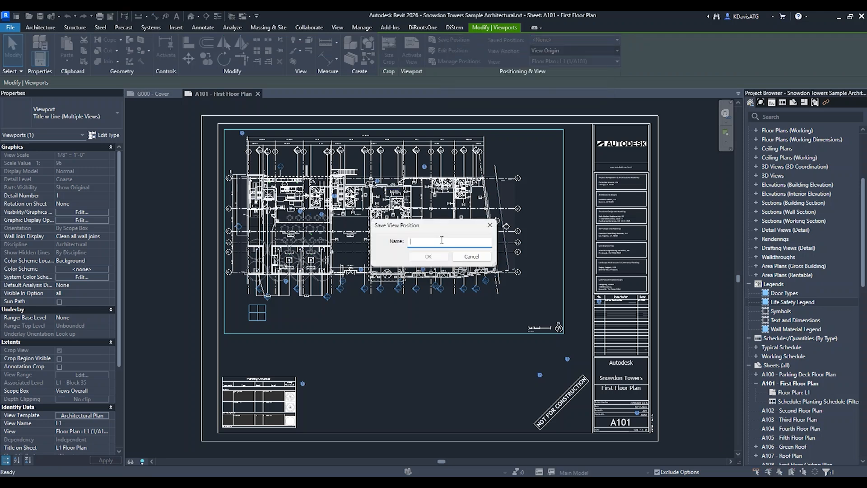
{"action": "type", "text": "Floor Plan"}
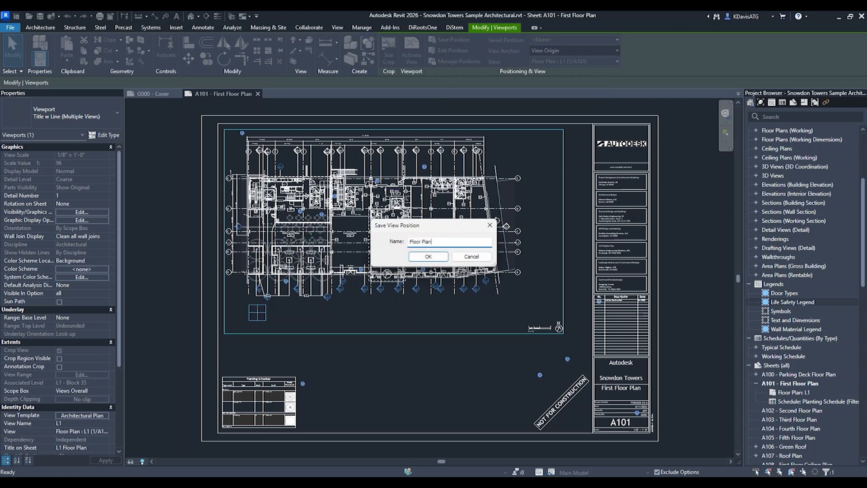
{"action": "left_click", "coordinate": [428, 256]}
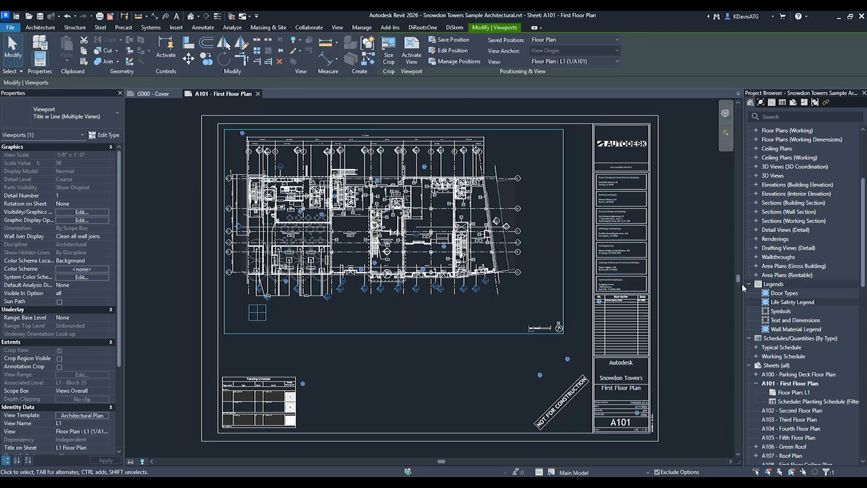
Step: Drop the L2 floor plan from the Project Browser onto sheet A102 Second Floor Plan
{"action": "left_click", "coordinate": [792, 301]}
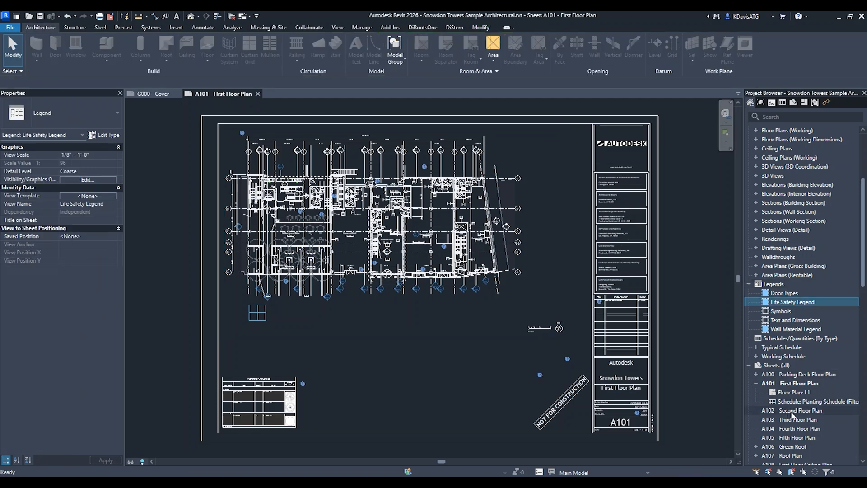
{"action": "double_click", "coordinate": [793, 410]}
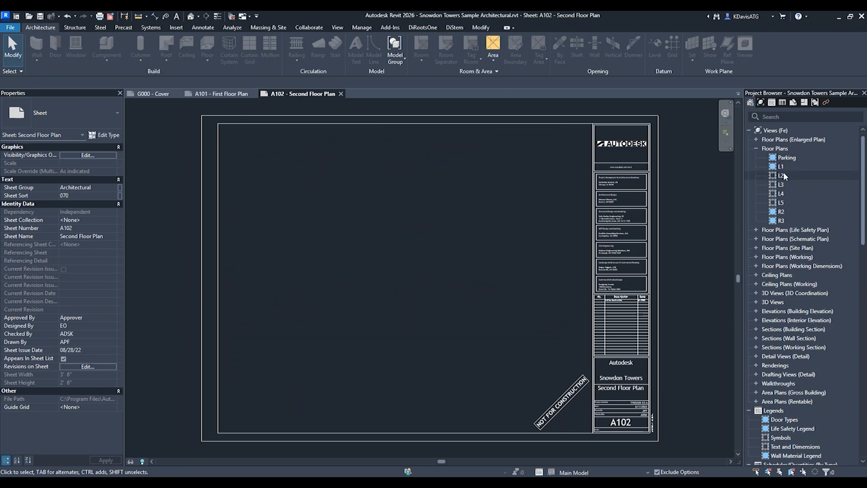
{"action": "double_click", "coordinate": [779, 175]}
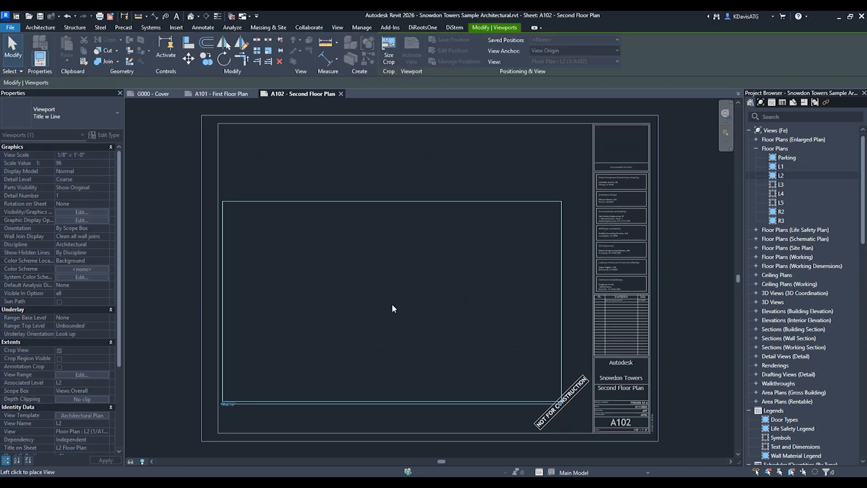
{"action": "left_click", "coordinate": [393, 307]}
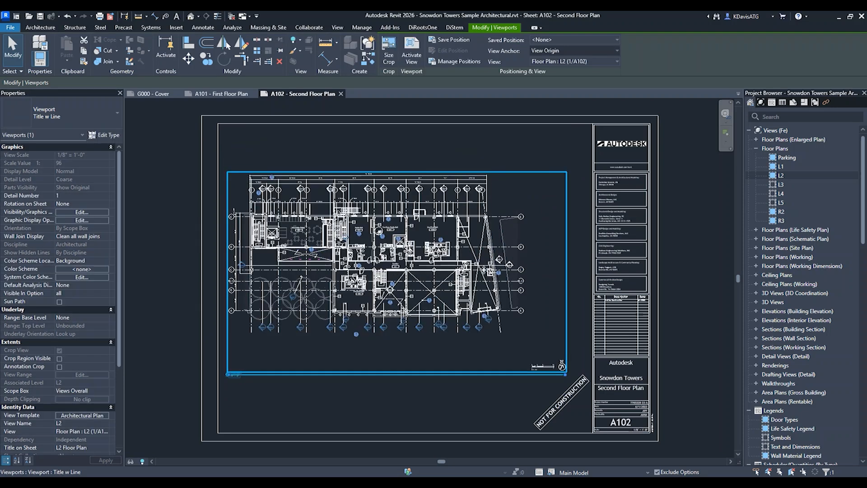
Step: Snap the L2 viewport to the saved 'Floor Plan' position
{"action": "left_click", "coordinate": [575, 39]}
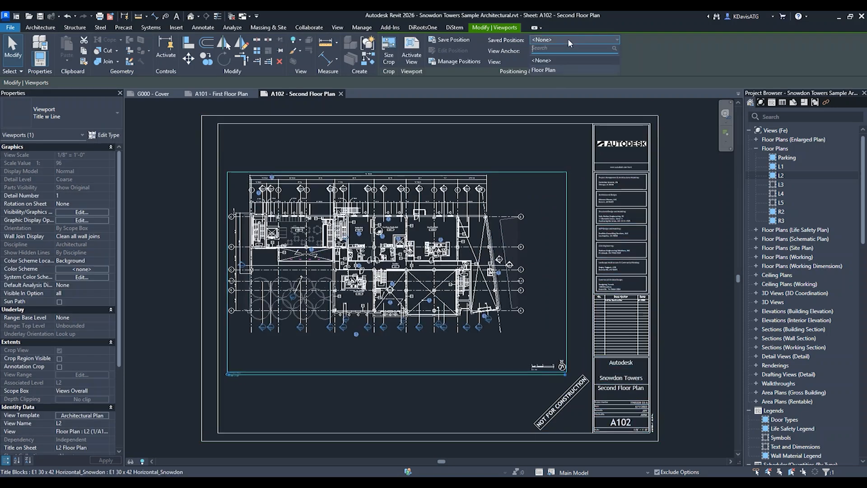
{"action": "left_click", "coordinate": [573, 39]}
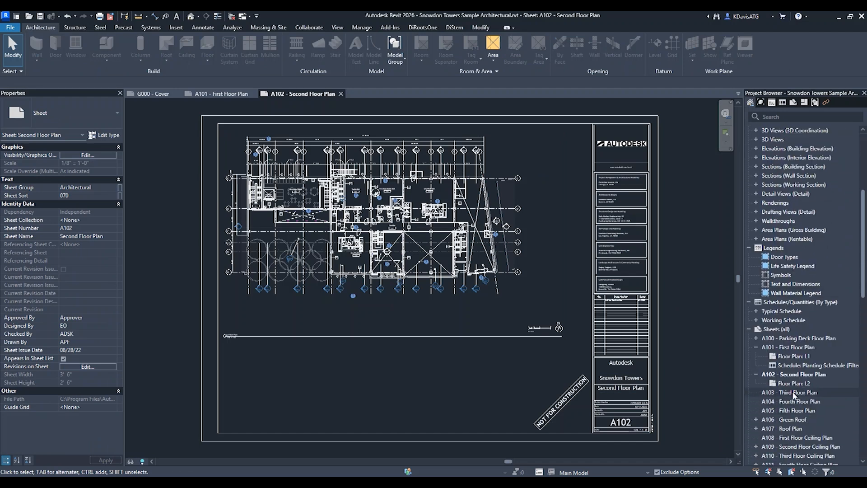
Step: On sheet A103, assign the L3 floor plan view the saved 'Floor Plan' position
{"action": "double_click", "coordinate": [795, 392]}
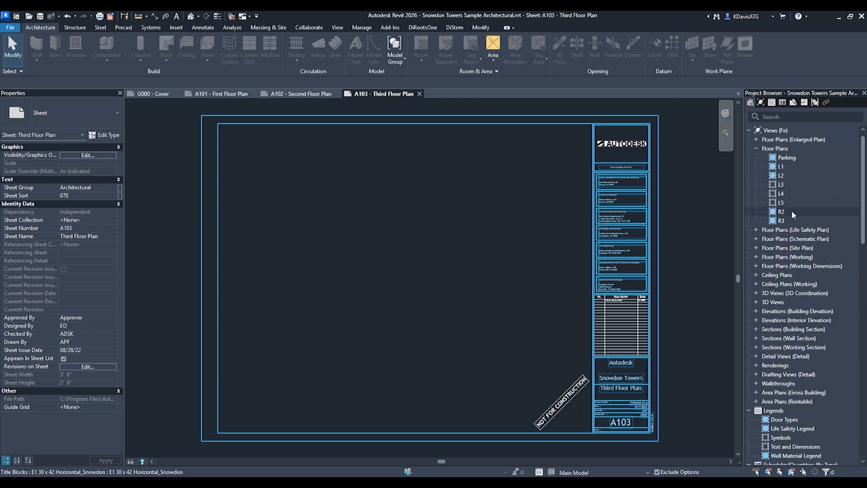
{"action": "left_click", "coordinate": [780, 185]}
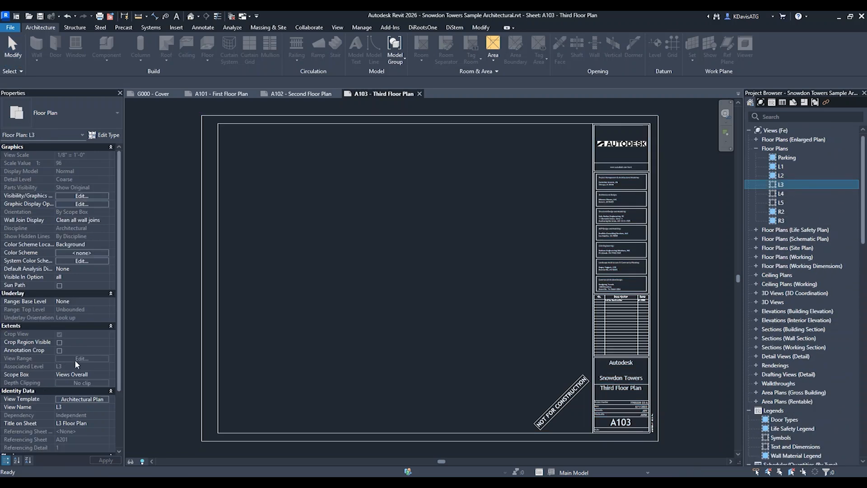
{"action": "scroll", "scroll_direction": "down", "scroll_amount": 3}
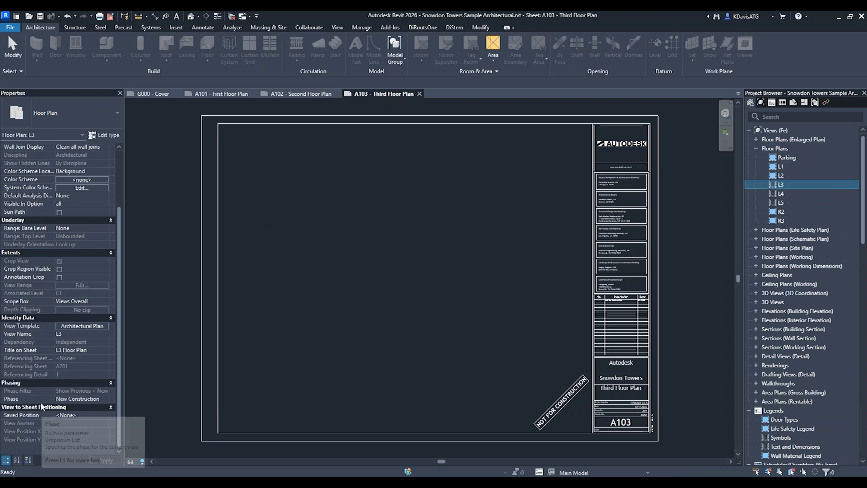
{"action": "mouse_move", "coordinate": [82, 420]}
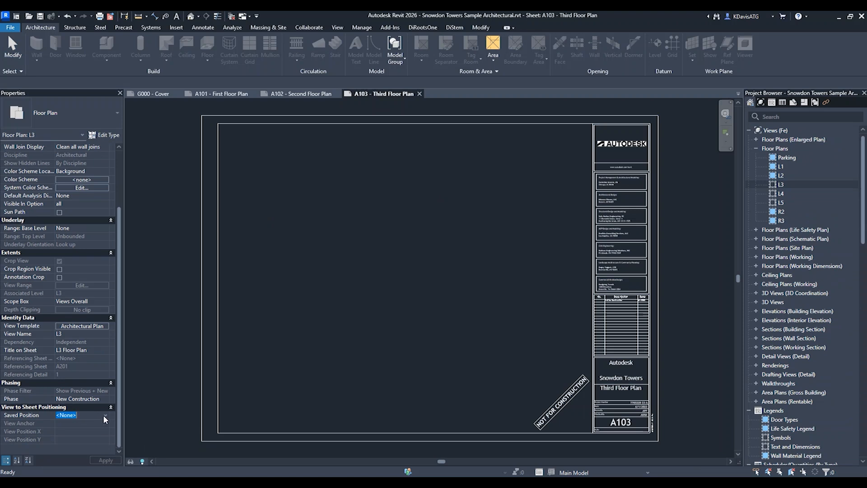
{"action": "left_click", "coordinate": [81, 415]}
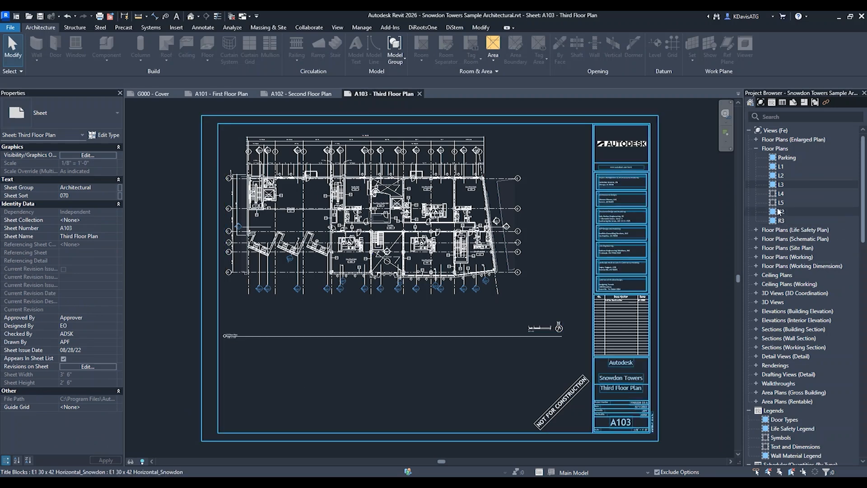
Step: Assign the 'Floor Plan' saved position to both the L4 and L5 floor plan views
{"action": "left_click", "coordinate": [781, 194]}
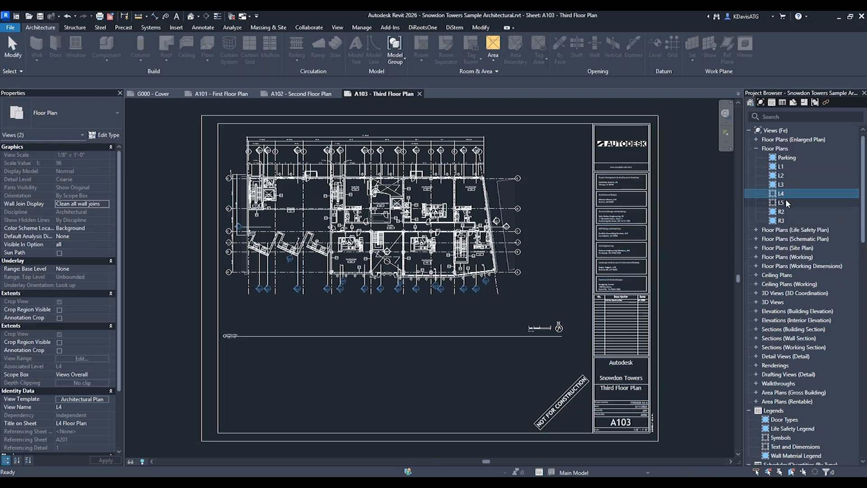
{"action": "left_click", "coordinate": [782, 202]}
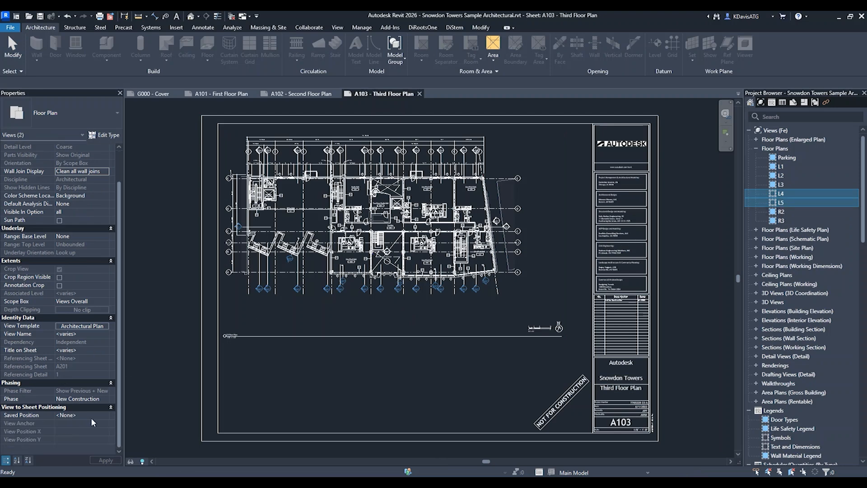
{"action": "left_click", "coordinate": [82, 415]}
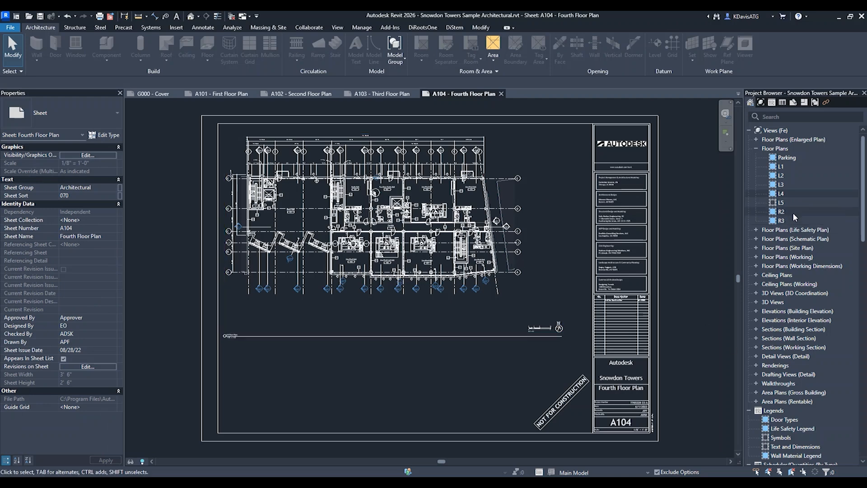
Step: Place the L5 floor plan on sheet A105, then bring up the empty A108 ceiling plan sheet
{"action": "scroll", "scroll_direction": "down", "scroll_amount": 3}
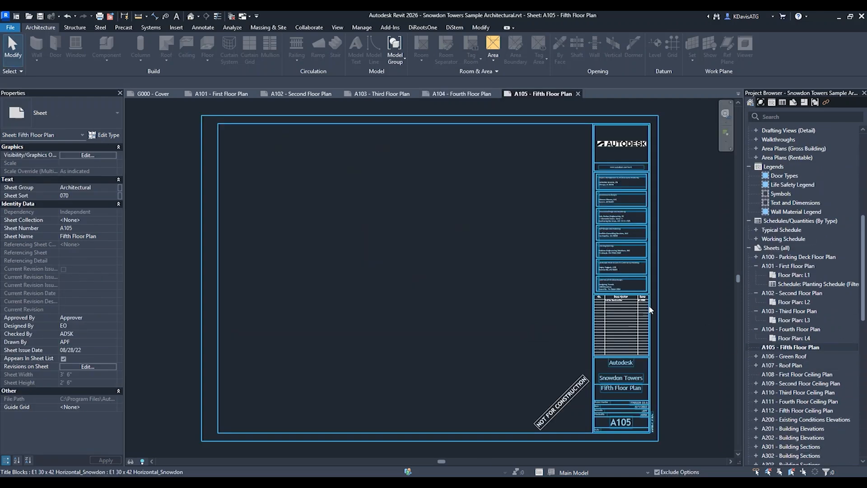
{"action": "scroll", "scroll_direction": "down", "scroll_amount": 3}
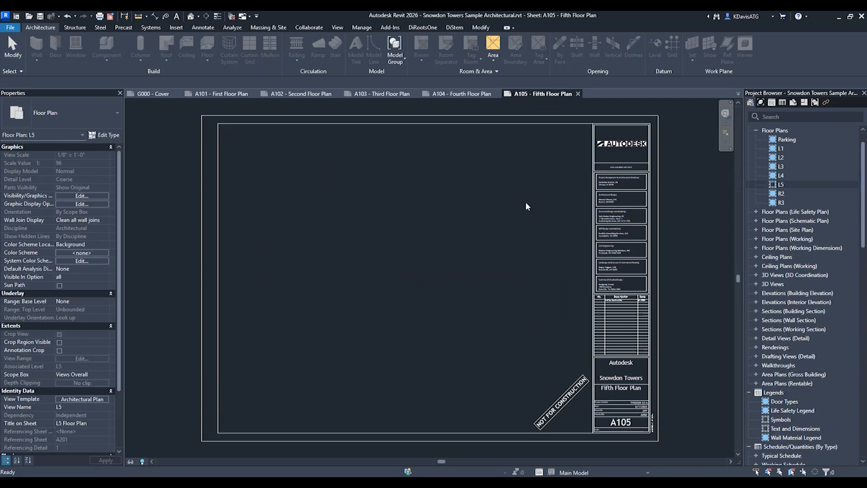
{"action": "left_click", "coordinate": [388, 229]}
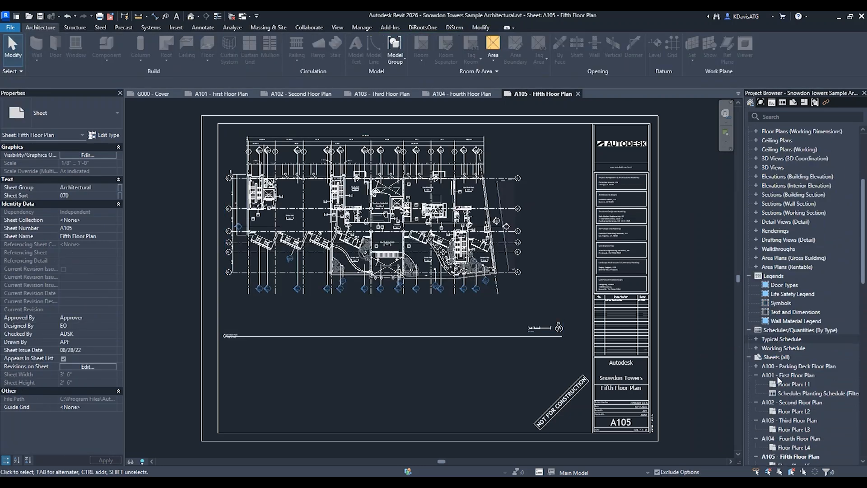
{"action": "left_click", "coordinate": [792, 292]}
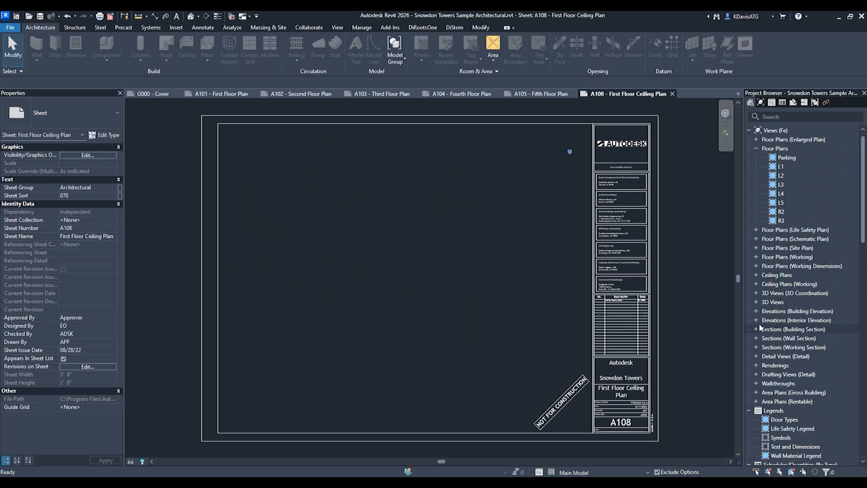
Step: Place the L1 ceiling plan and the Life Safety Legend viewports on sheet A108
{"action": "left_click", "coordinate": [777, 275]}
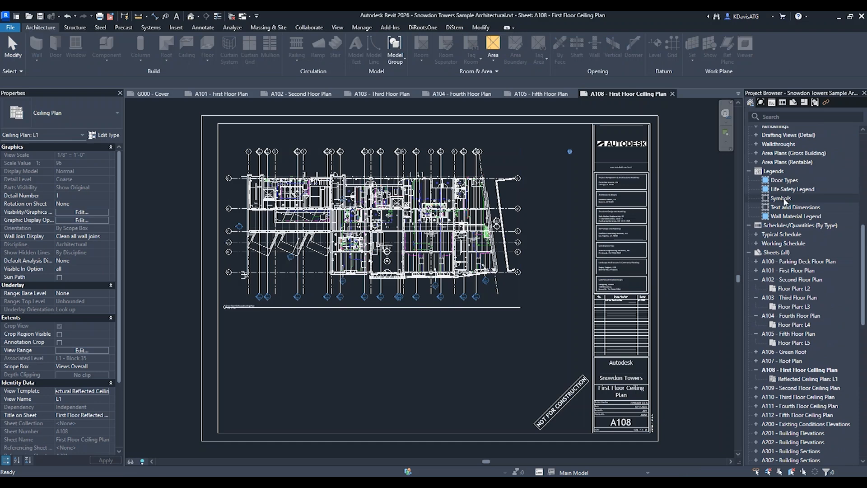
{"action": "left_click", "coordinate": [793, 189]}
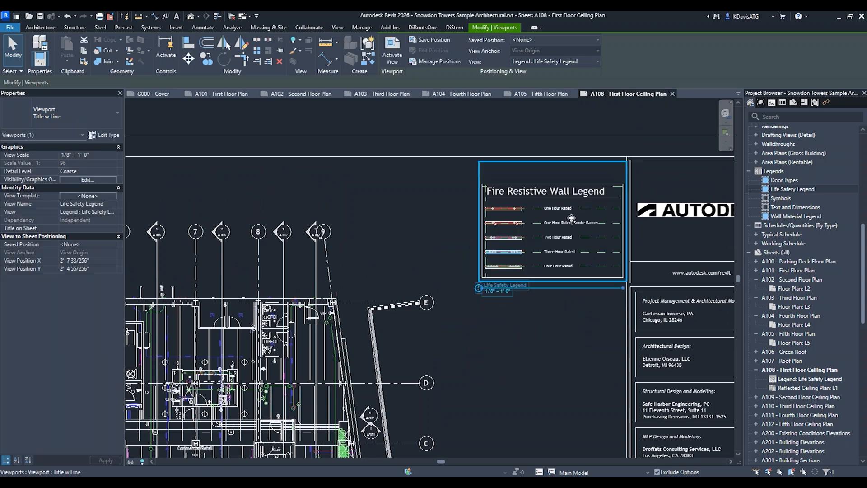
Step: Nudge the legend left and save its placement as a position named 'Life Safety Legend'
{"action": "left_click_drag", "start_coordinate": [571, 217], "coordinate": [563, 217]}
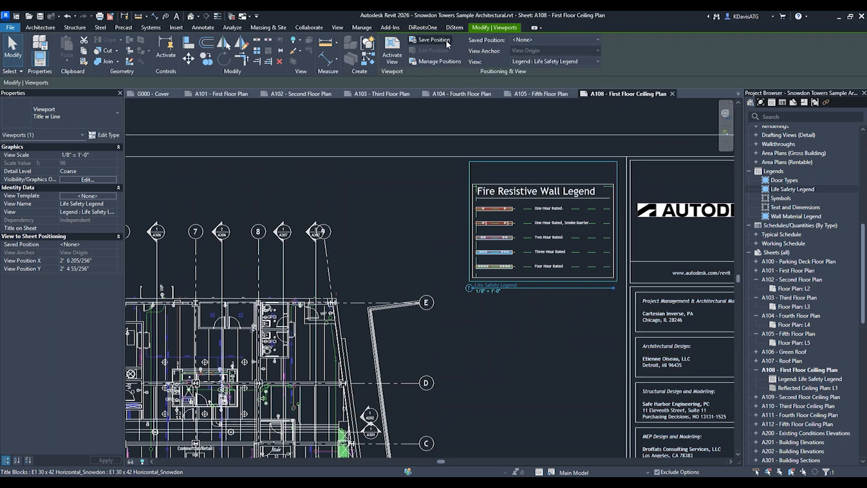
{"action": "left_click", "coordinate": [435, 40]}
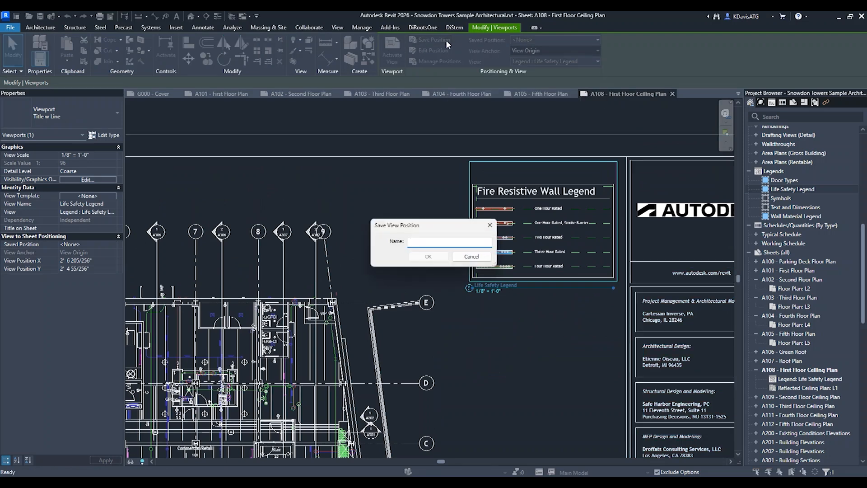
{"action": "type", "text": "Life Safety Legend"}
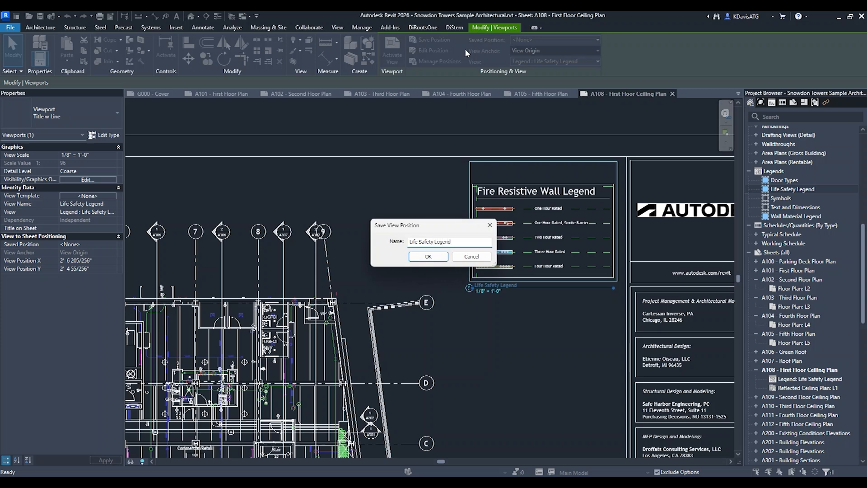
{"action": "left_click", "coordinate": [429, 255]}
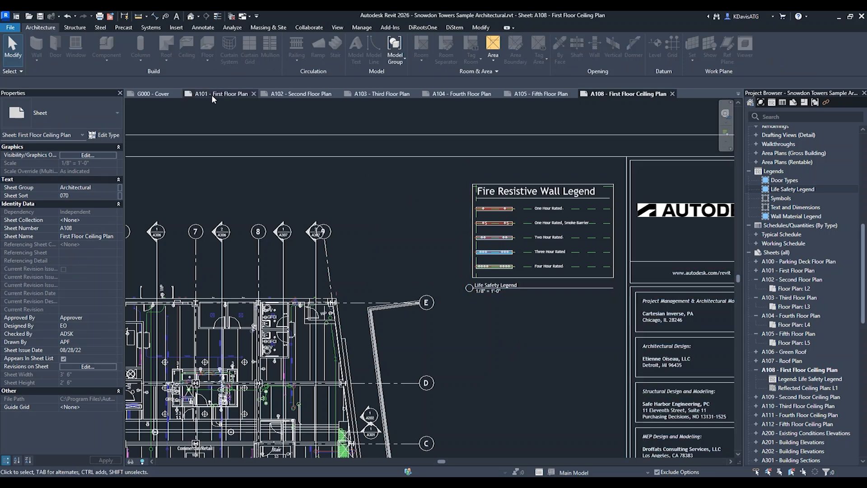
Step: Review sheets A101 and A103 with the legend top-right and expand the Typical Schedule group
{"action": "left_click", "coordinate": [221, 93]}
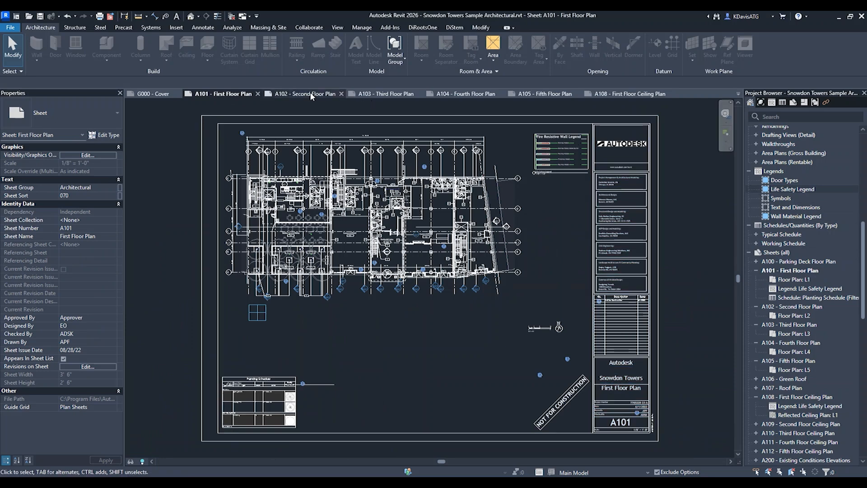
{"action": "left_click", "coordinate": [382, 93]}
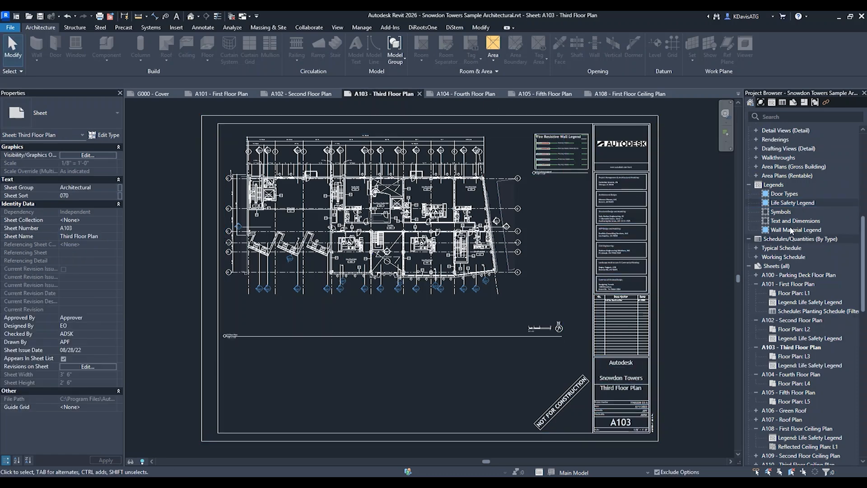
{"action": "left_click", "coordinate": [757, 248]}
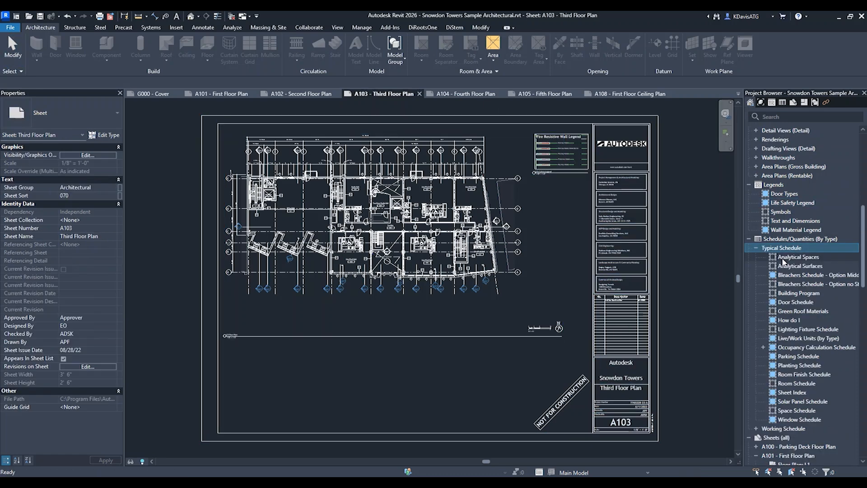
{"action": "left_click", "coordinate": [799, 257]}
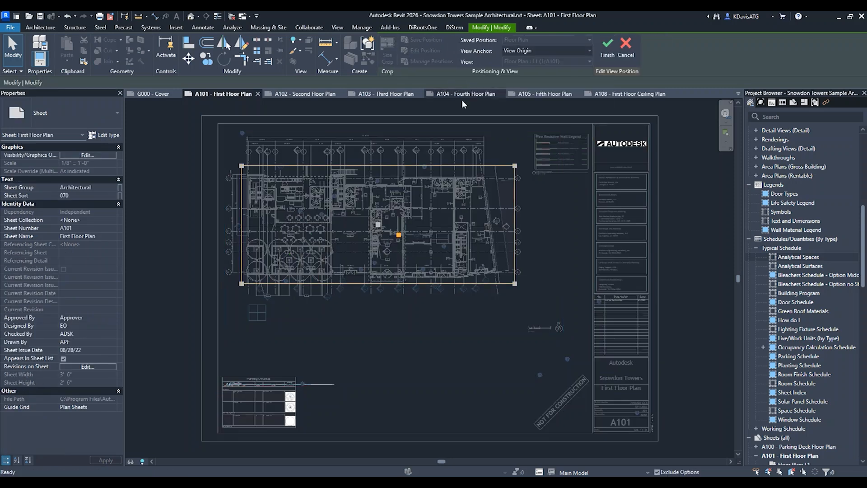
Step: Move A101's floor plan lower and update the saved 'Floor Plan' position across all six views
{"action": "left_click", "coordinate": [354, 190]}
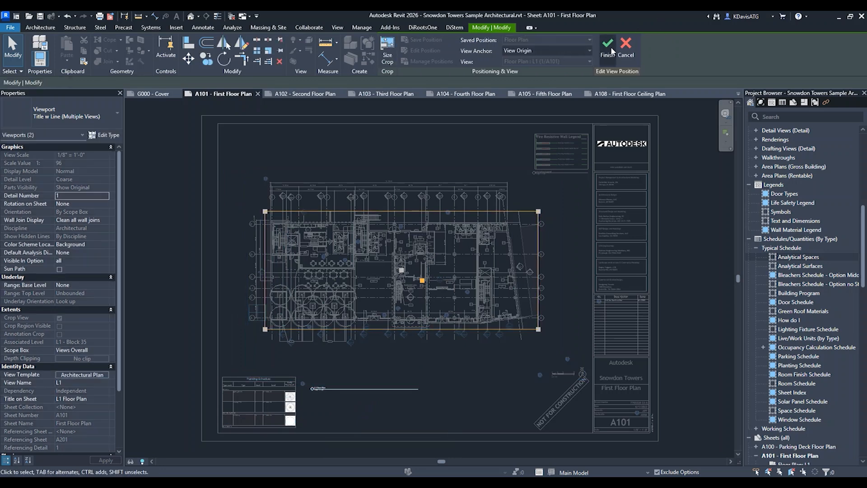
{"action": "left_click", "coordinate": [607, 43]}
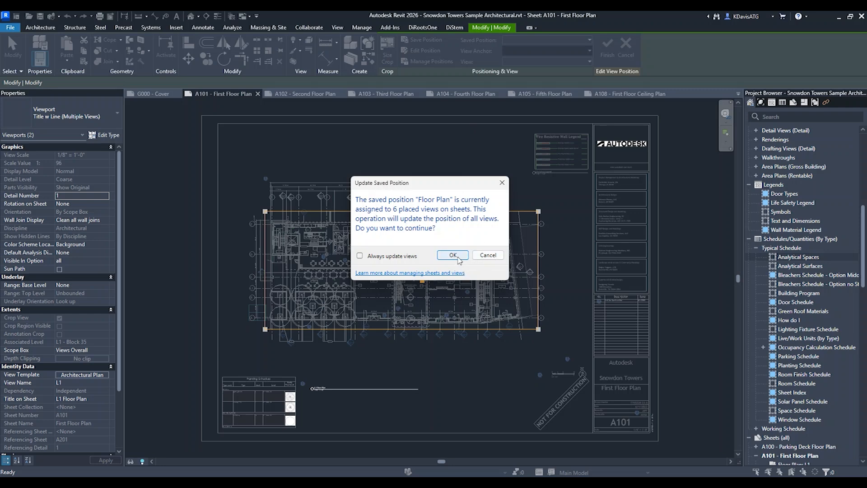
{"action": "left_click", "coordinate": [452, 255]}
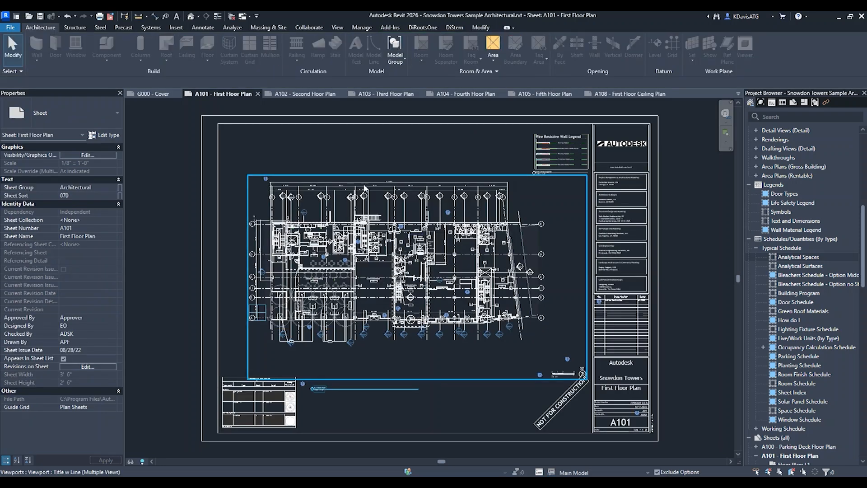
{"action": "left_click", "coordinate": [300, 93]}
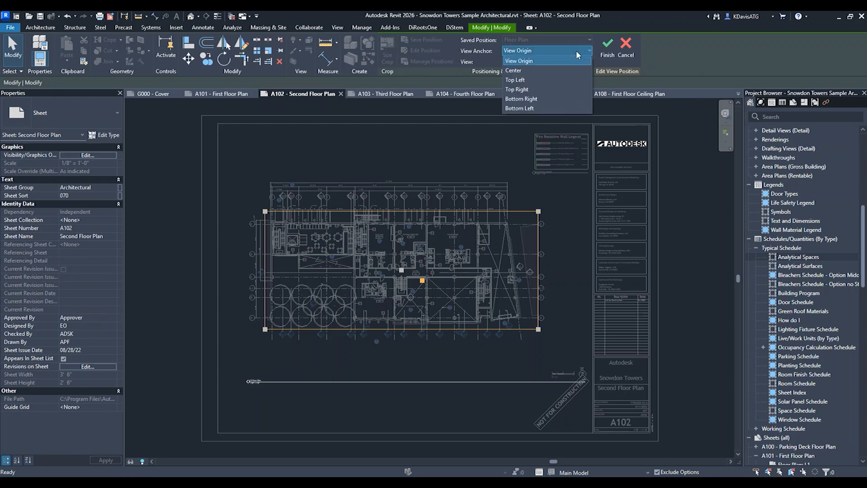
{"action": "mouse_move", "coordinate": [556, 123]}
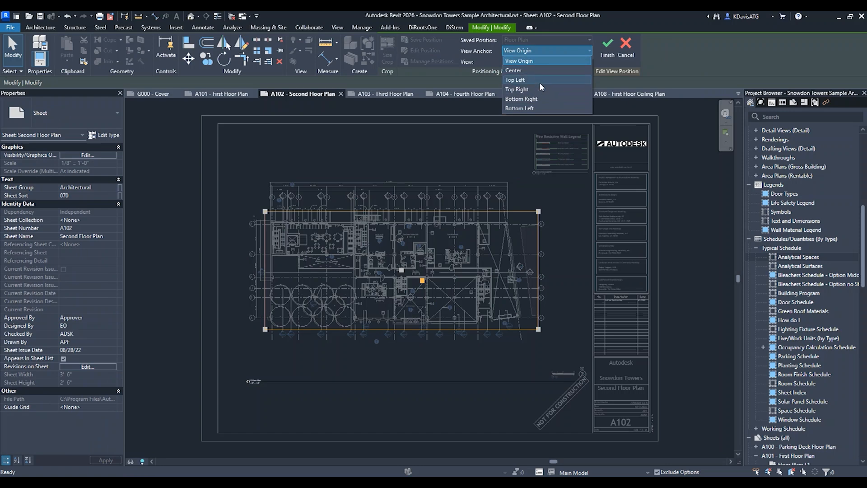
Step: Set the A102 floor plan viewport's View Anchor to Top Left
{"action": "left_click", "coordinate": [516, 80]}
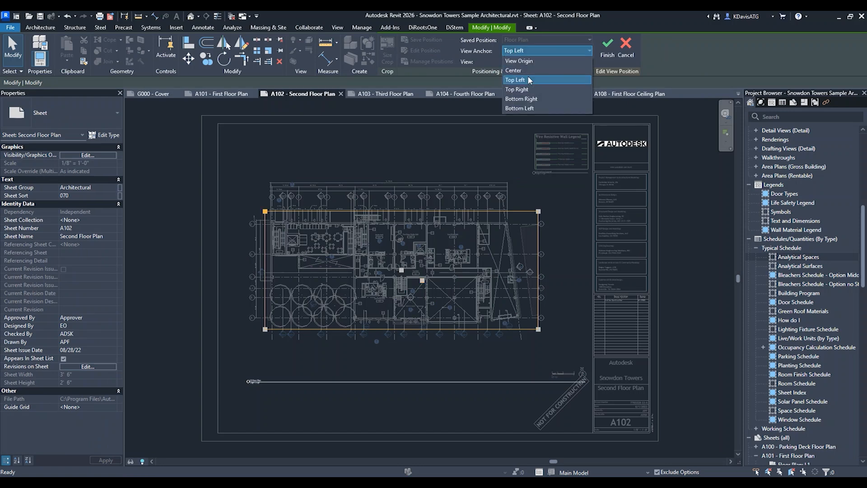
{"action": "mouse_move", "coordinate": [529, 107]}
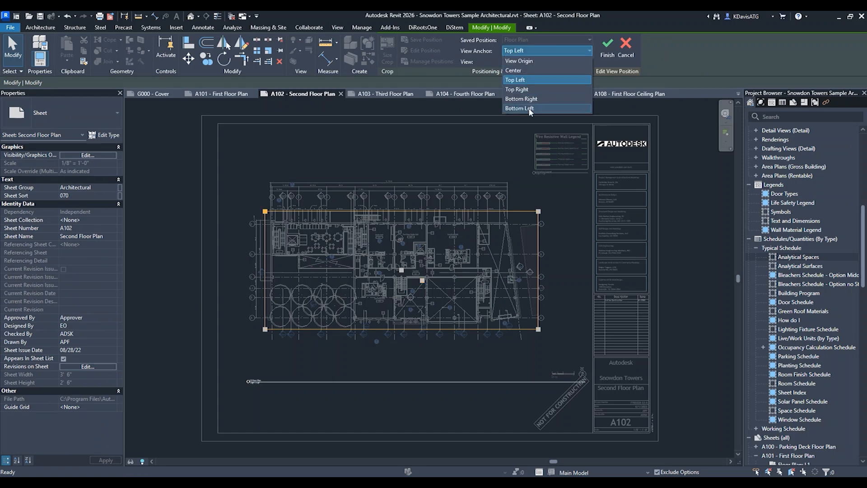
{"action": "mouse_move", "coordinate": [526, 61]}
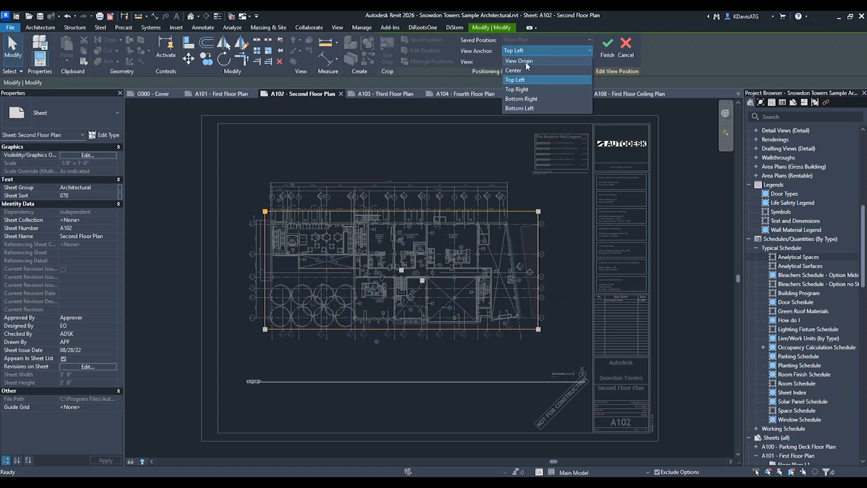